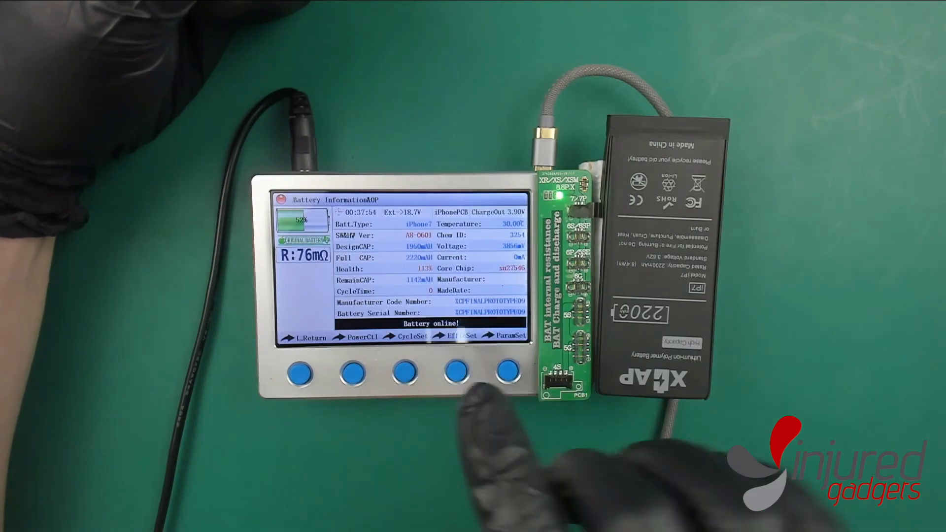
Enable charge output so the iPhone 7 battery charges at 447mA
left_click(514, 372)
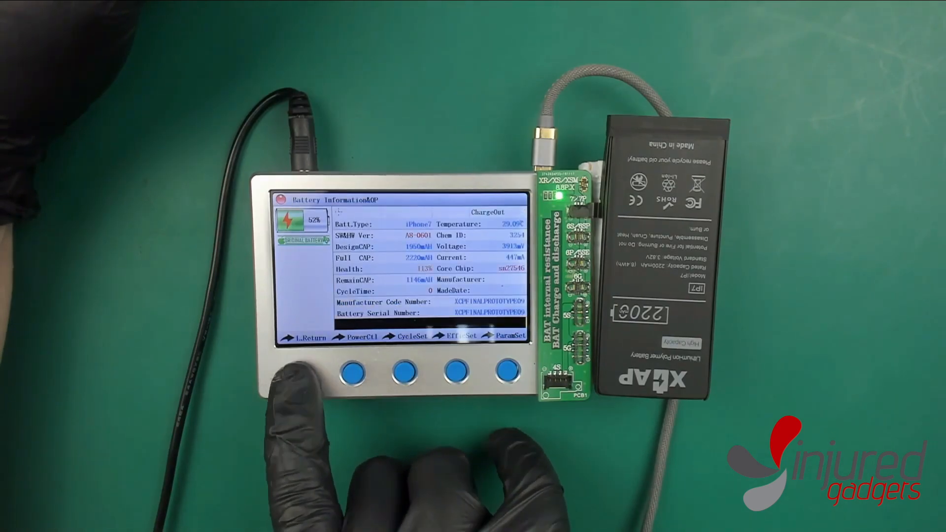
Leave the Battery Information screen with L.Return
left_click(402, 375)
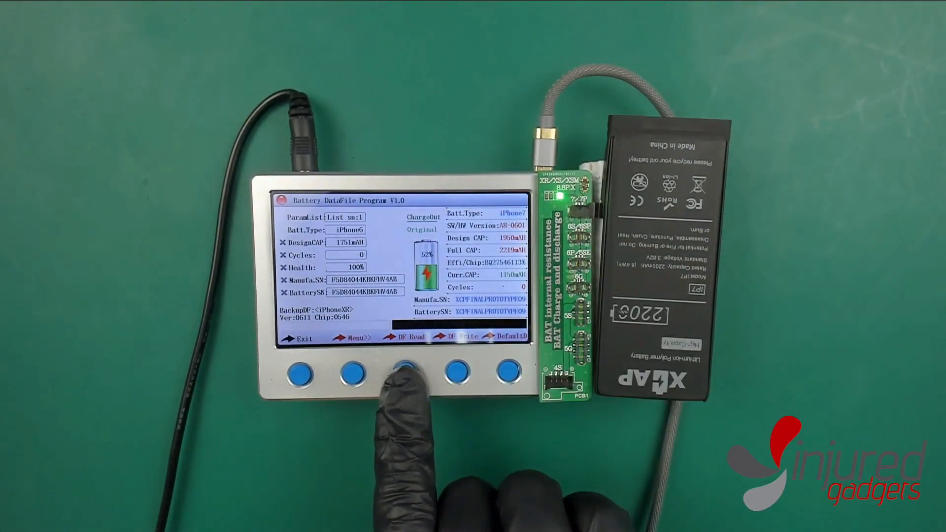
Read the iPhone 7 battery's stored data with DF Read, then exit the data file editor
left_click(407, 373)
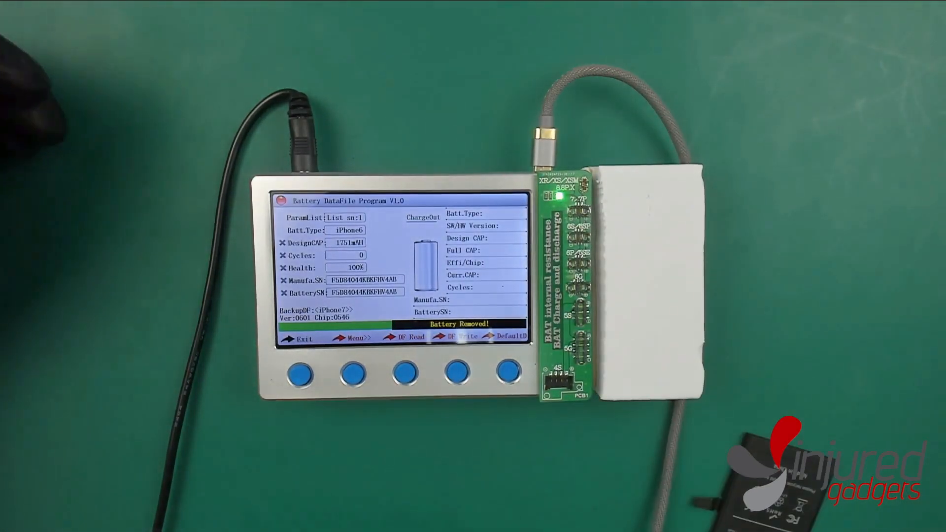
left_click(302, 383)
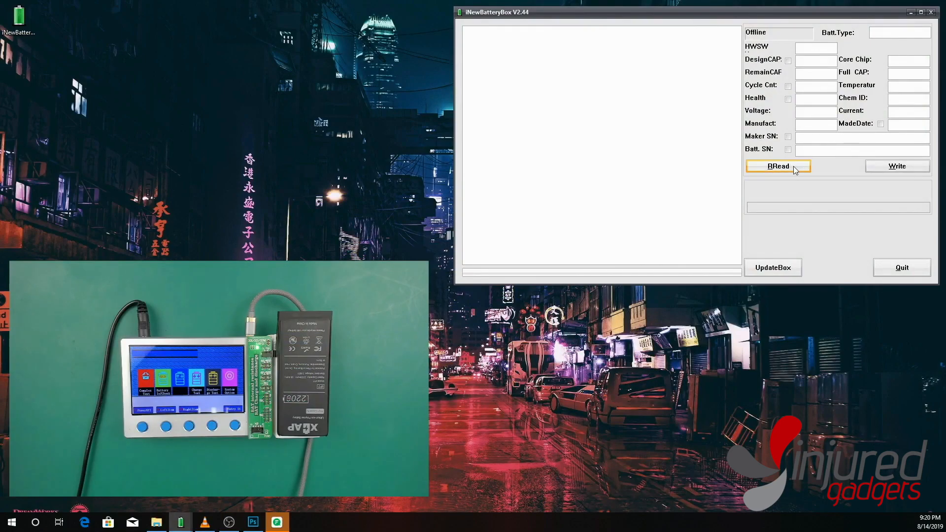
Connect the PC software to the tester and read the iPhone 7 battery information
left_click(778, 166)
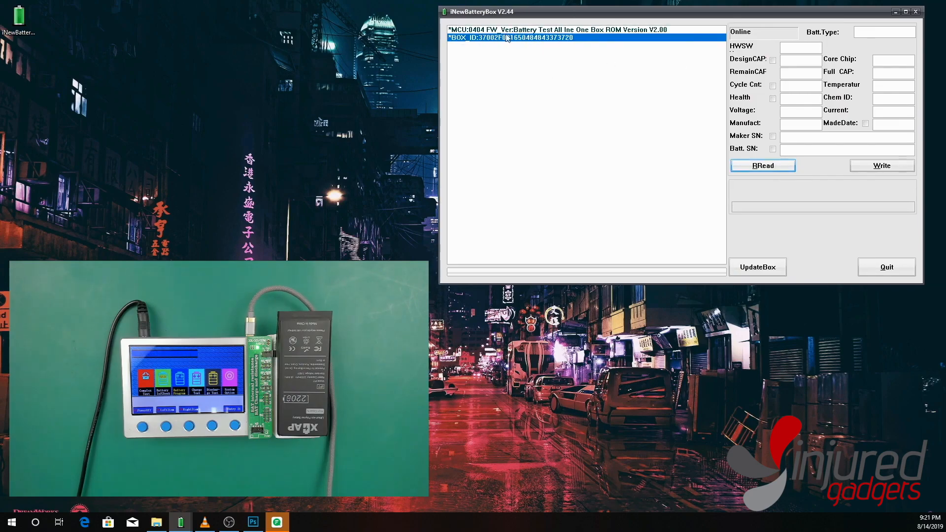
left_click(763, 165)
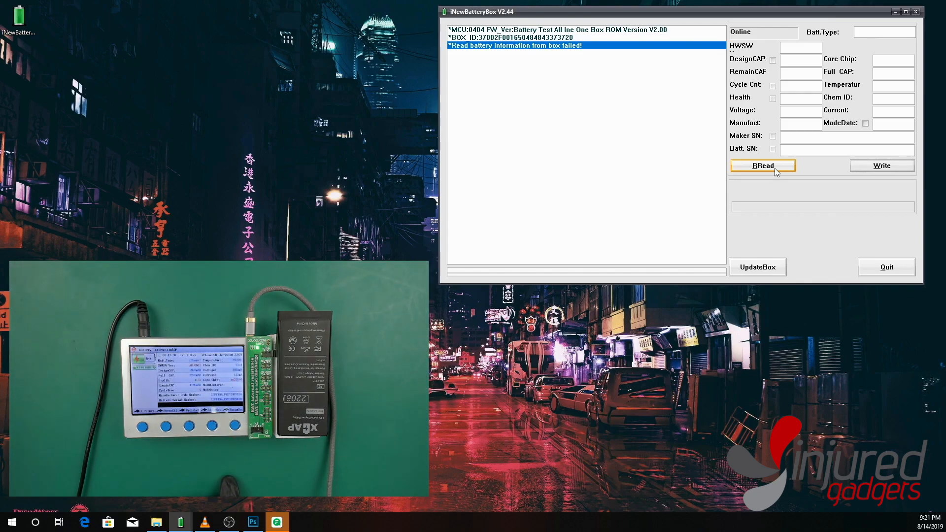
left_click(763, 165)
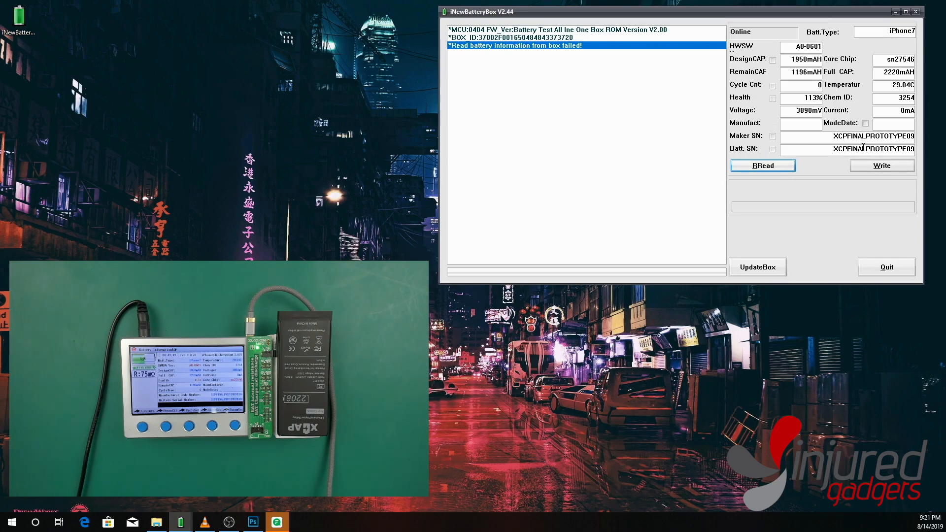
Select the XCPFINALPROTOTYPE09 maker serial and mark Batt. SN for writing
double_click(874, 136)
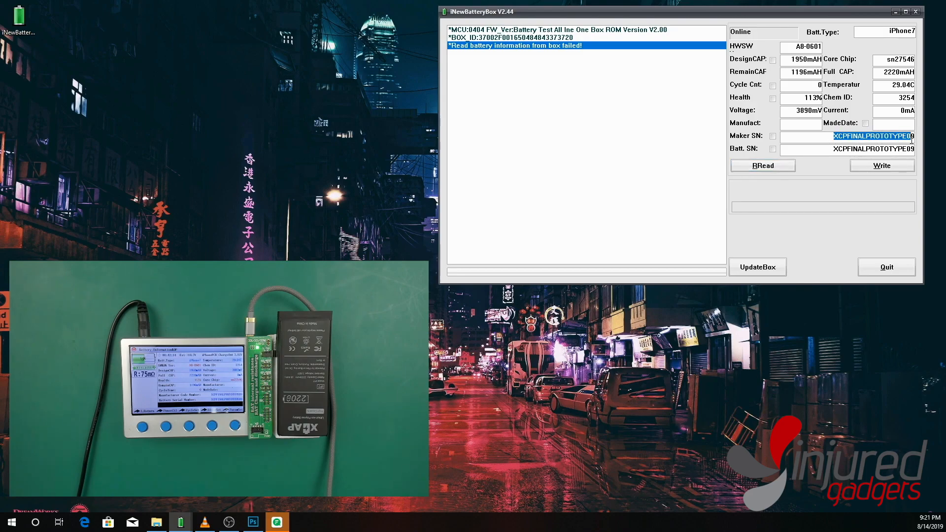
right_click(873, 136)
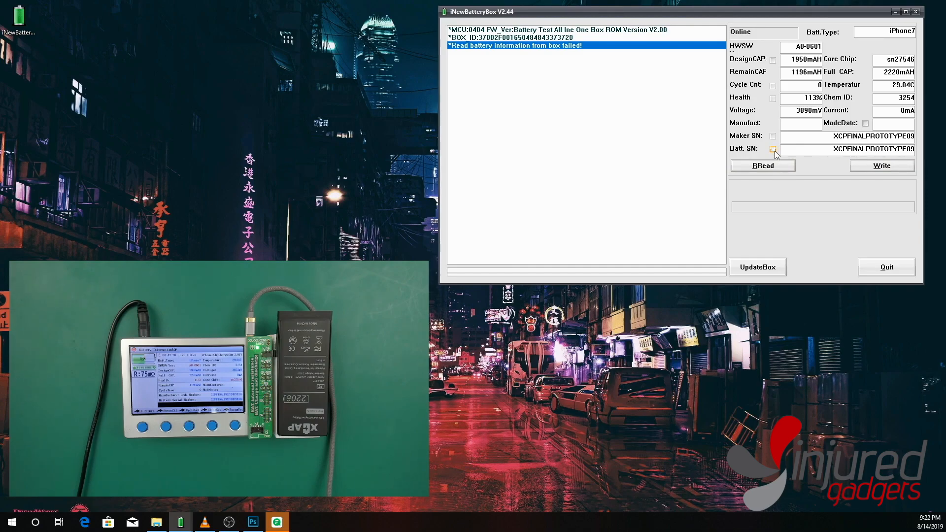
left_click(774, 148)
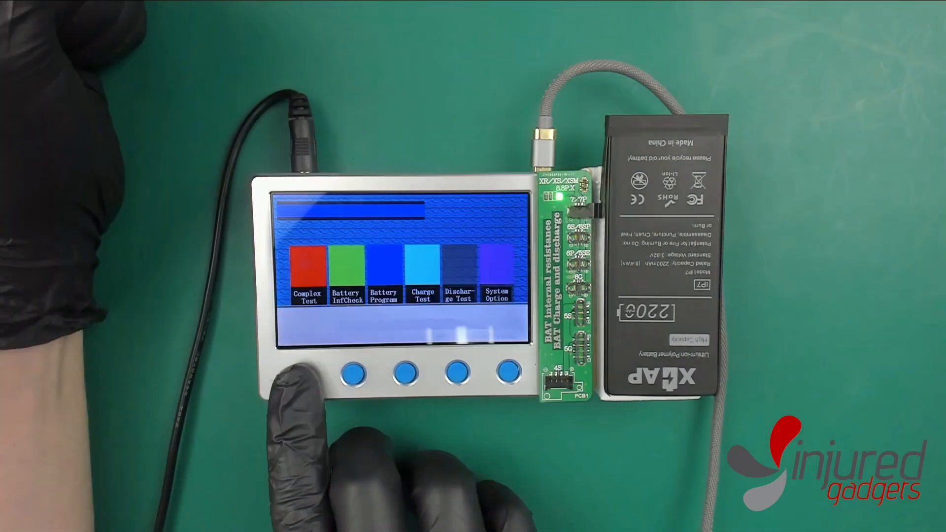
Choose a test such as Complex Test from the tester's main menu
left_click(353, 374)
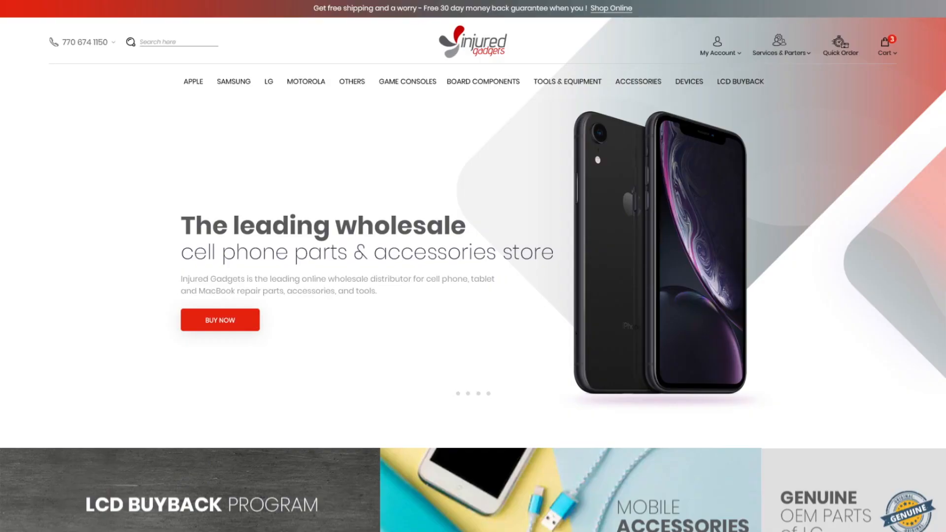
Scroll the Injured Gadgets homepage down to Featured Products and popular categories
scroll("down", 3)
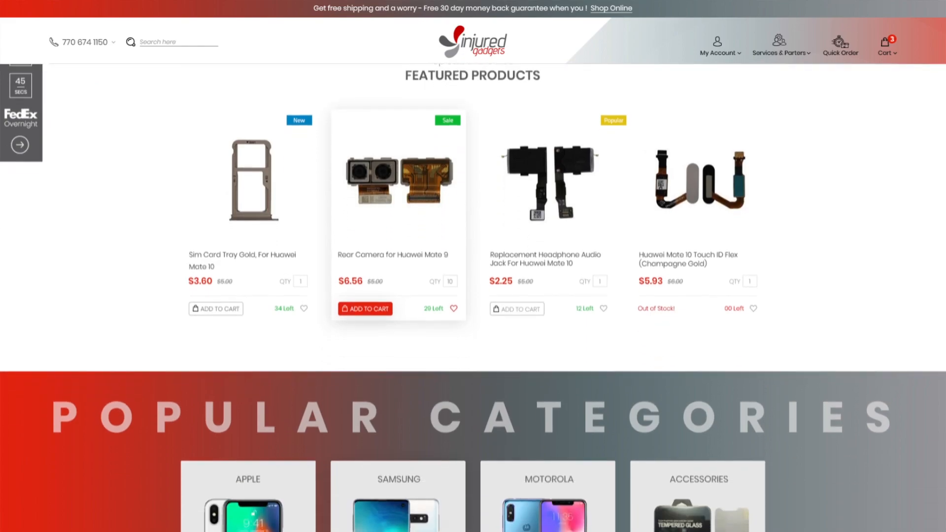